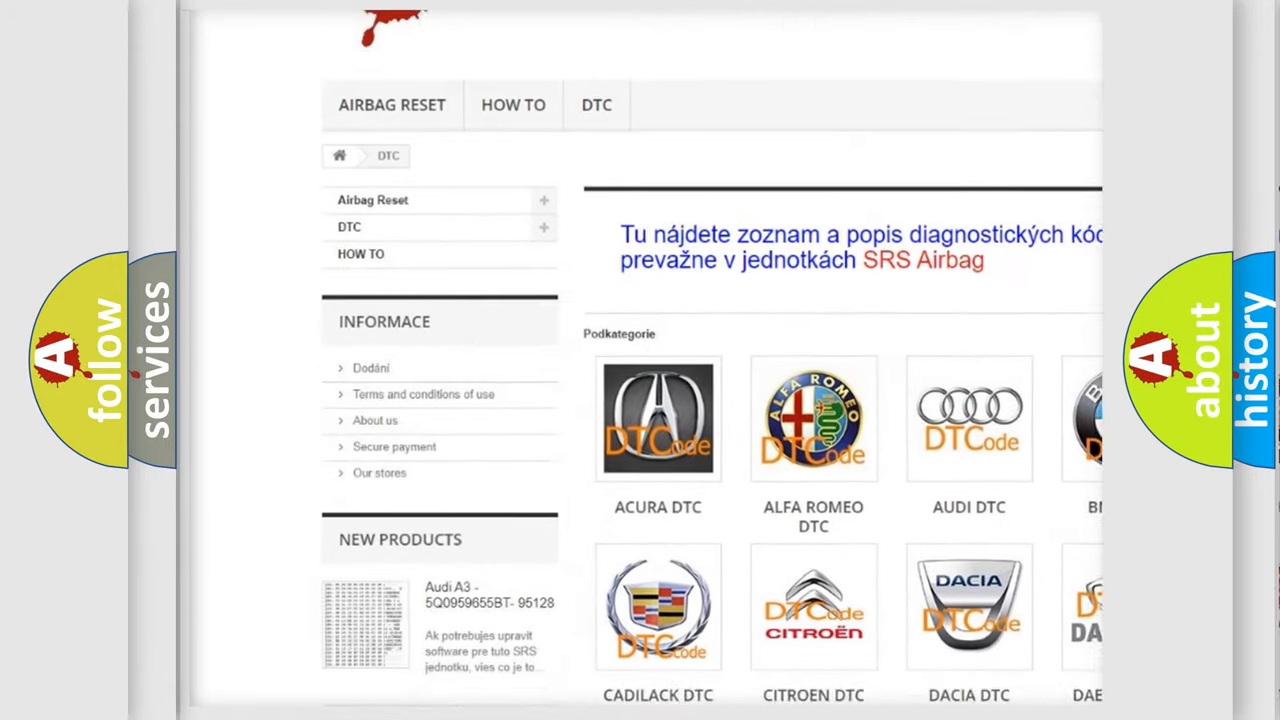
{"action": "scroll", "scroll_direction": "down", "scroll_amount": 3}
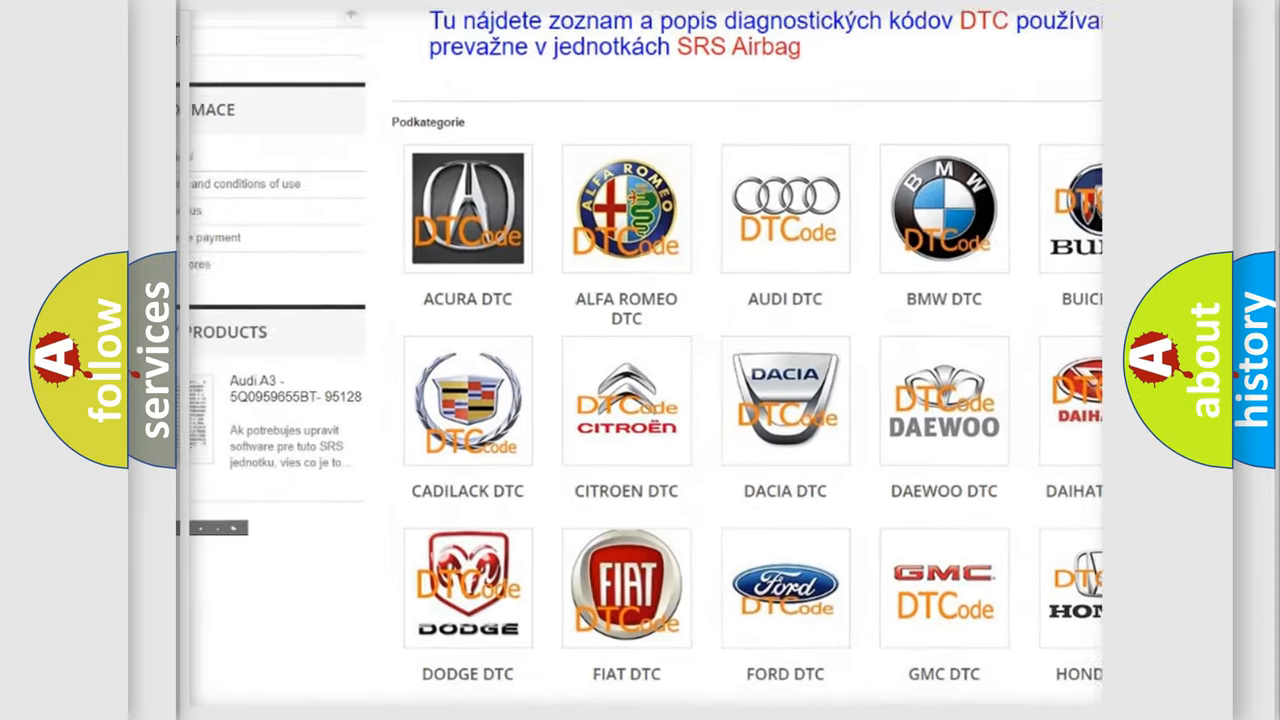
{"action": "scroll", "scroll_direction": "down", "scroll_amount": 3}
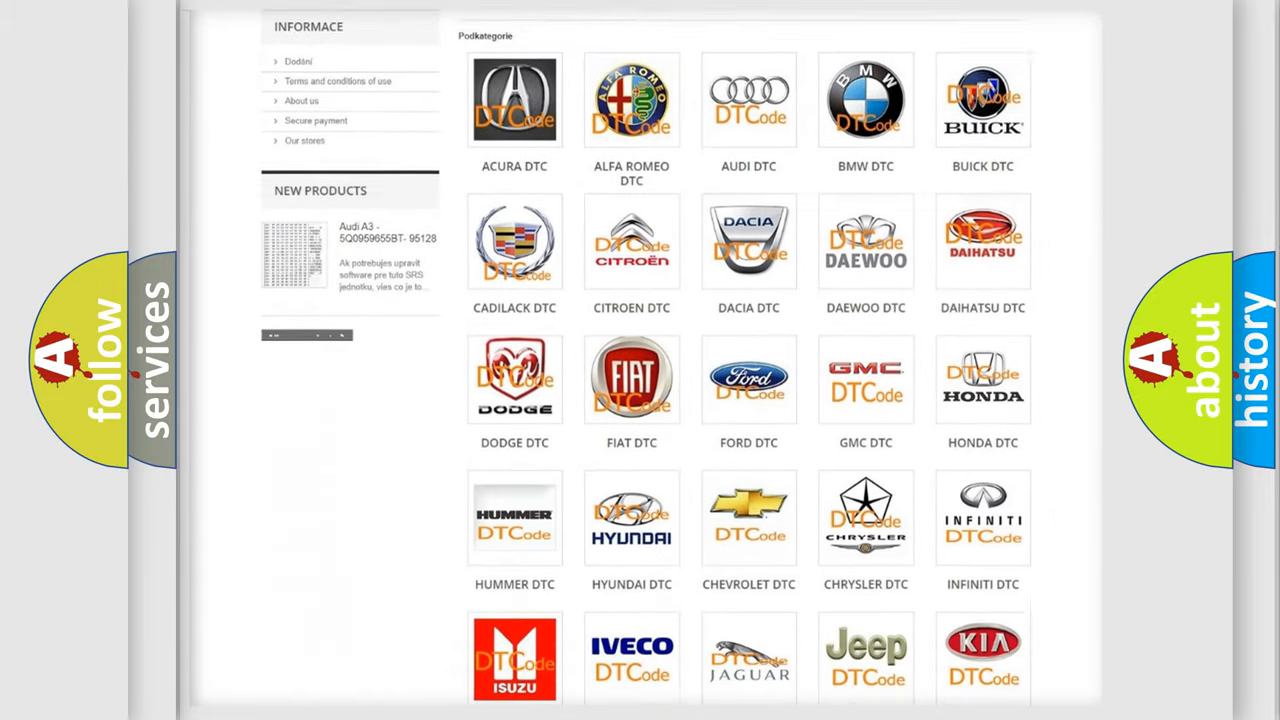
{"action": "scroll", "scroll_direction": "down", "scroll_amount": 3}
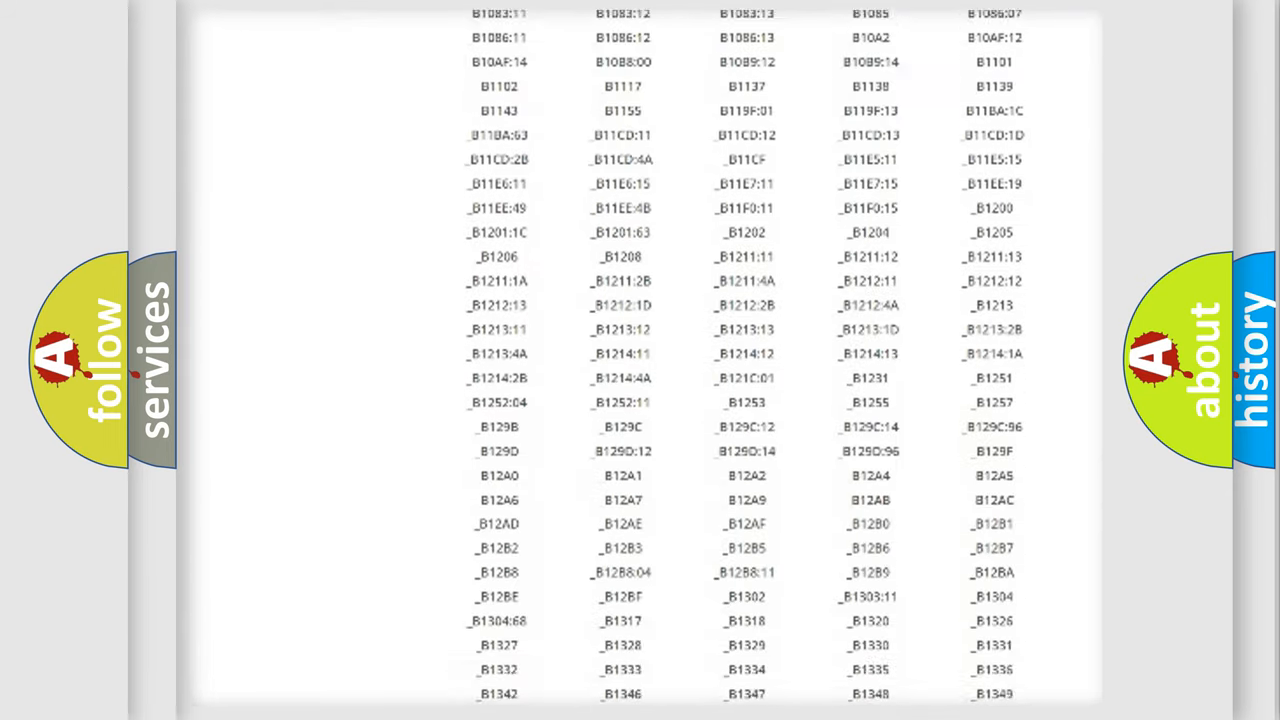
{"action": "scroll", "scroll_direction": "down", "scroll_amount": 3}
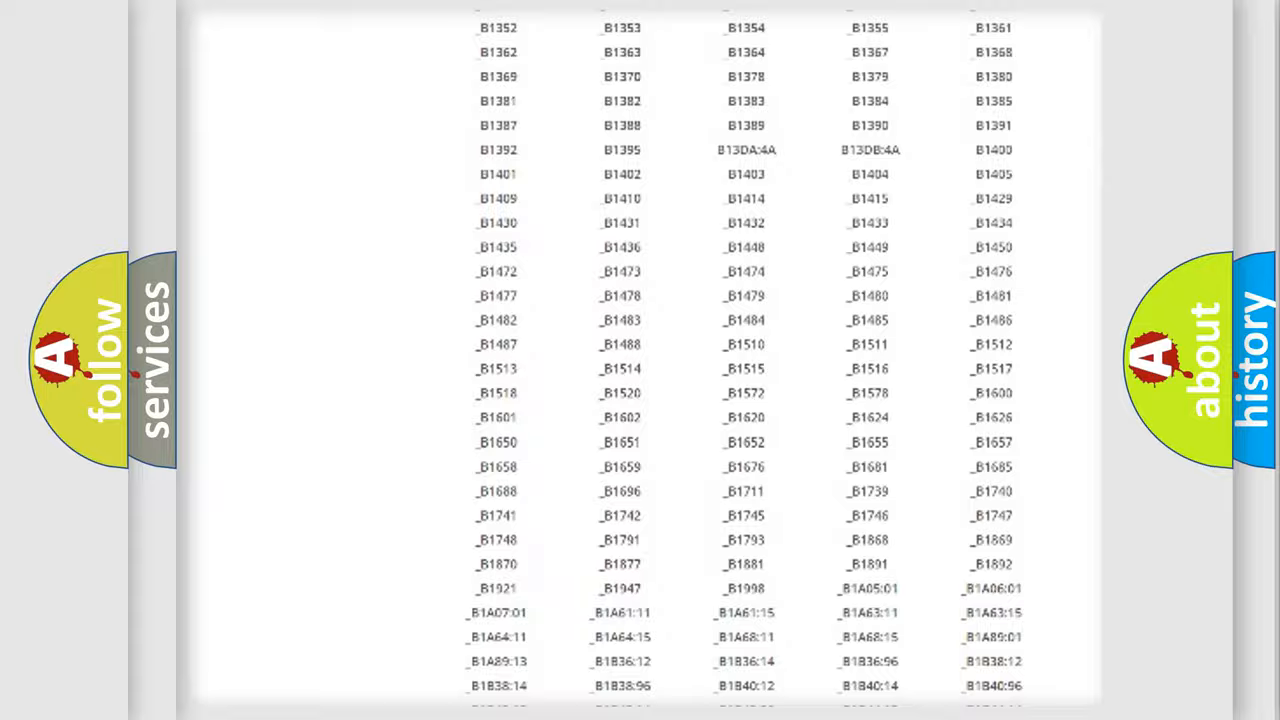